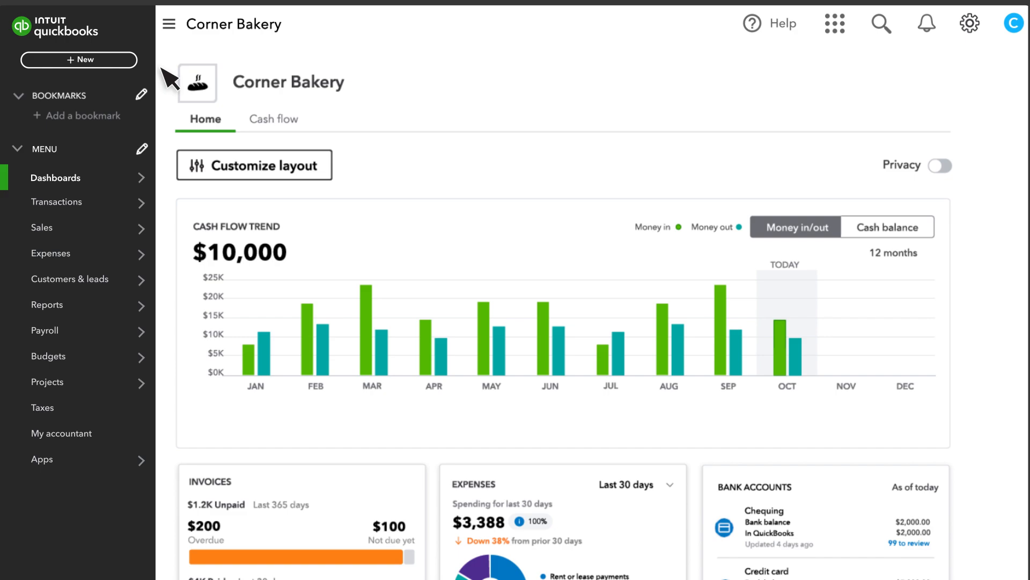
Start a new blank estimate (number 1003) from the + New menu.
left_click(79, 60)
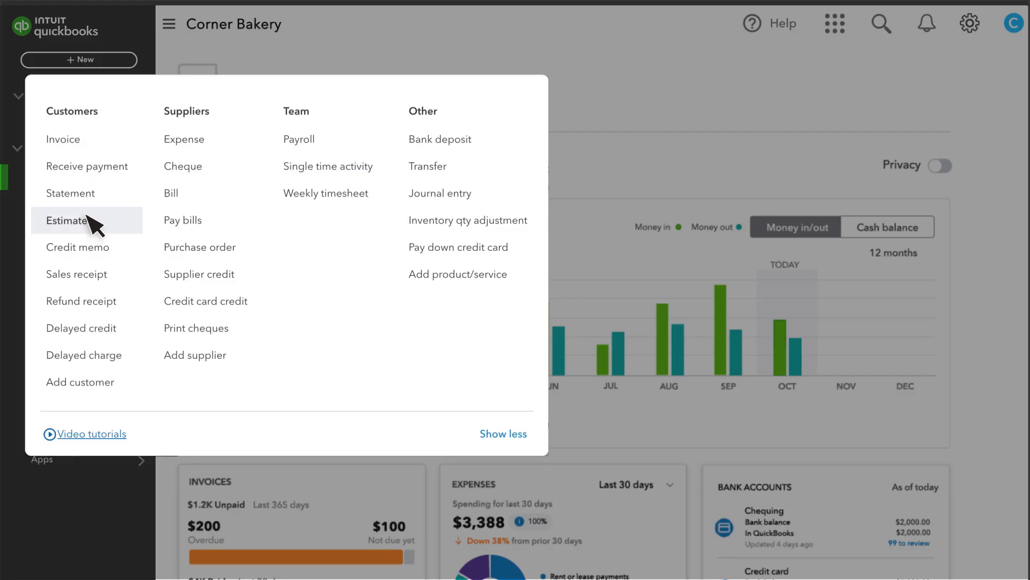
left_click(67, 220)
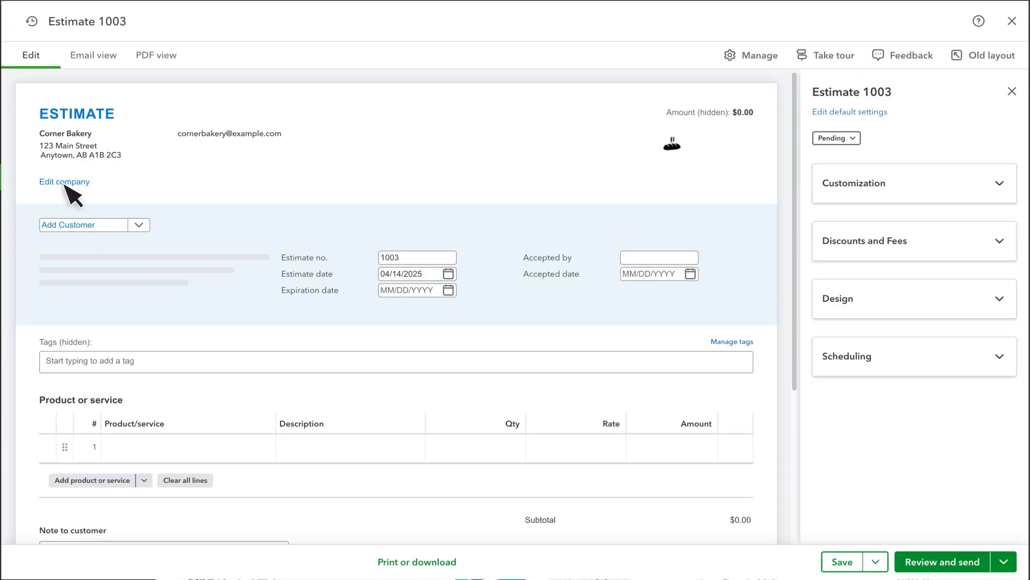
mouse_move(683, 171)
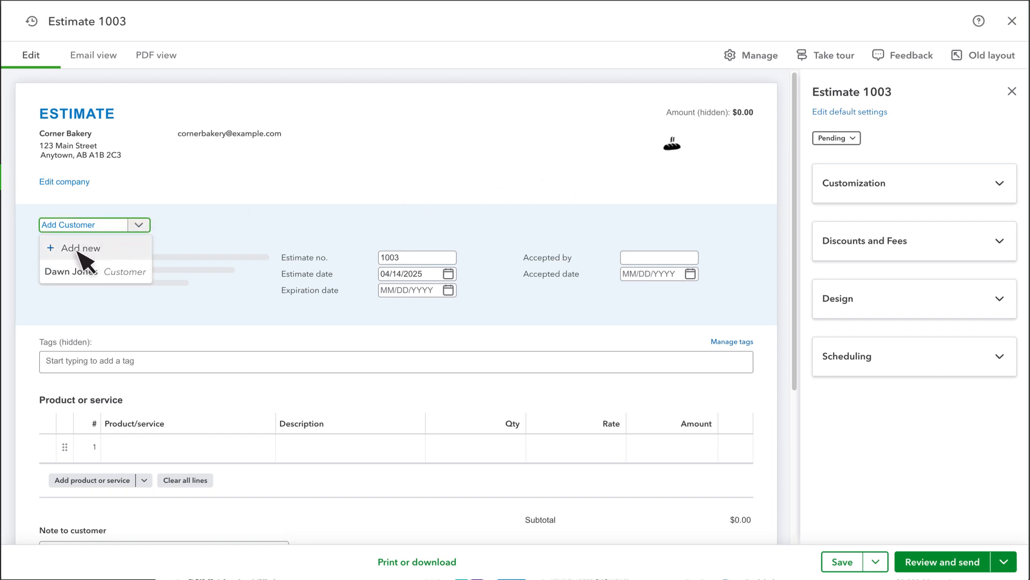
left_click(70, 270)
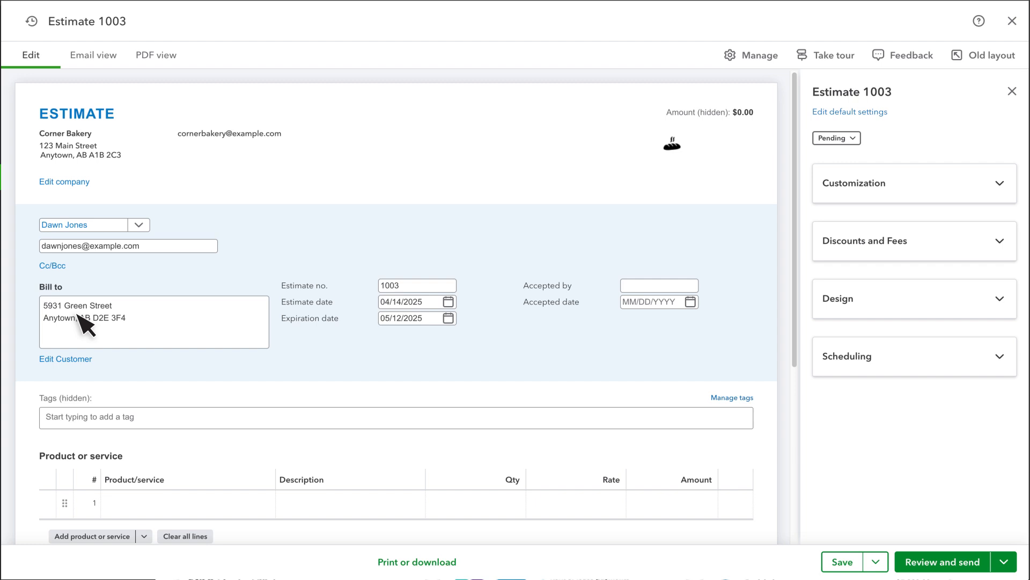
mouse_move(88, 267)
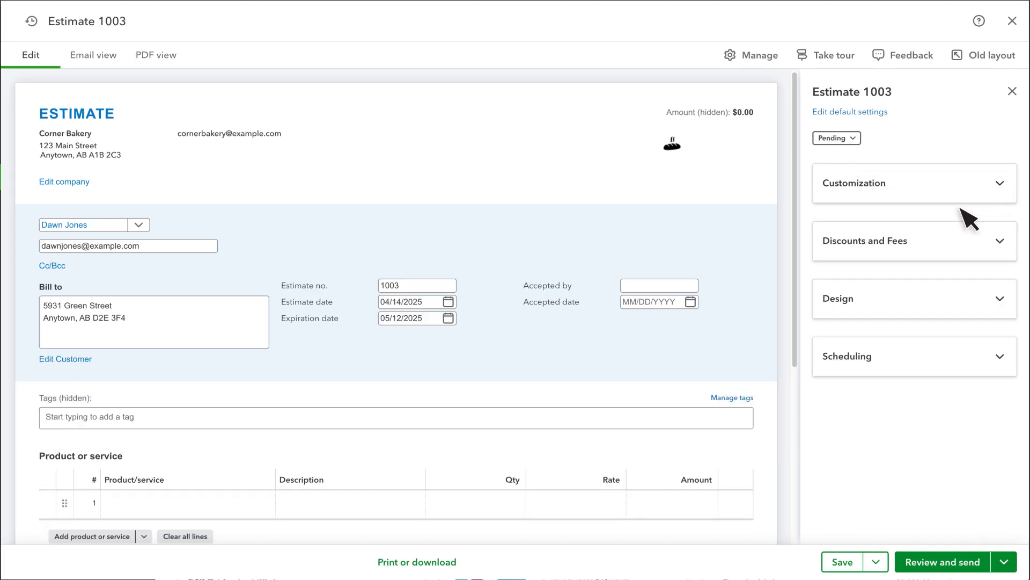
left_click(864, 240)
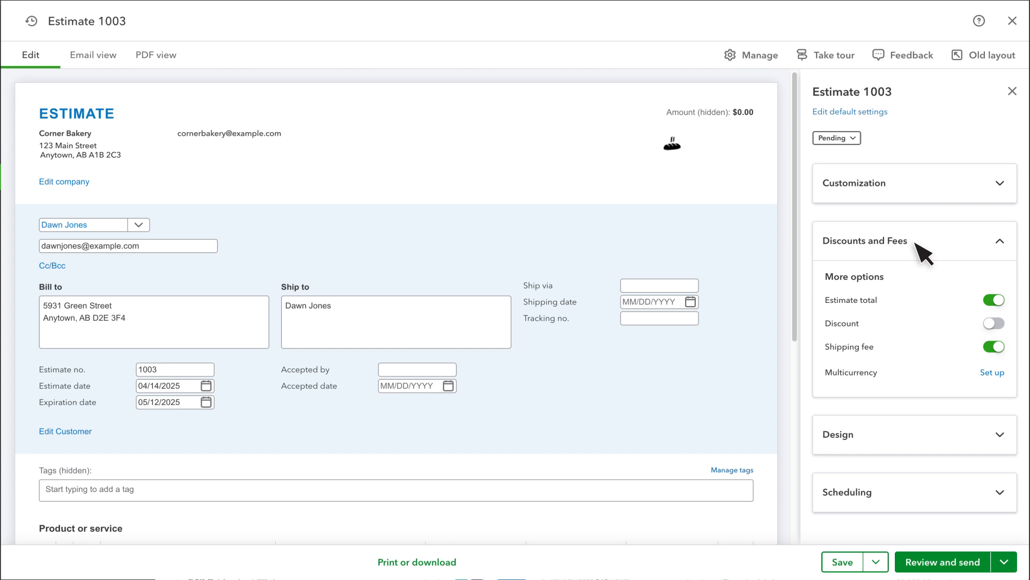
left_click(913, 240)
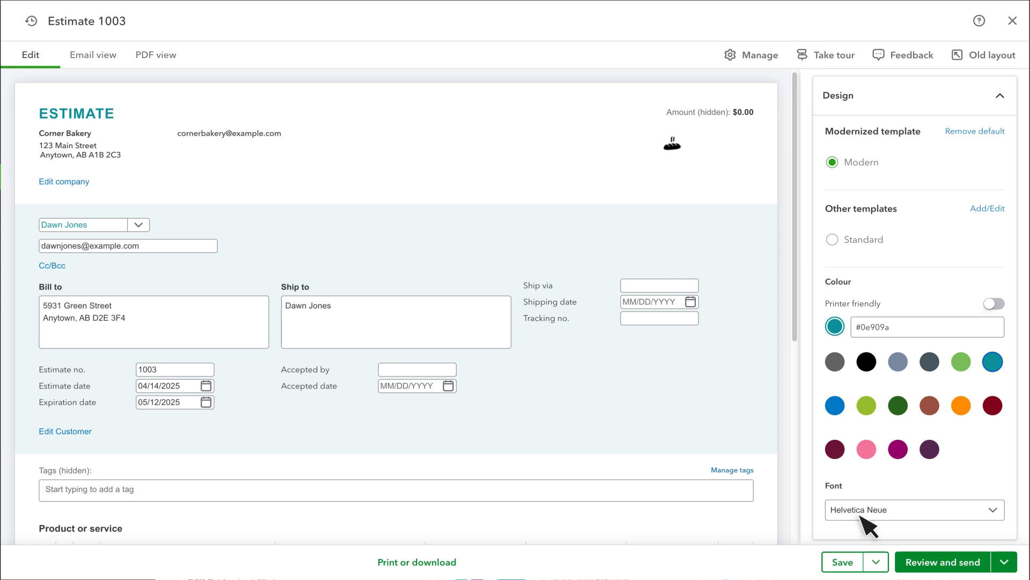
mouse_move(867, 229)
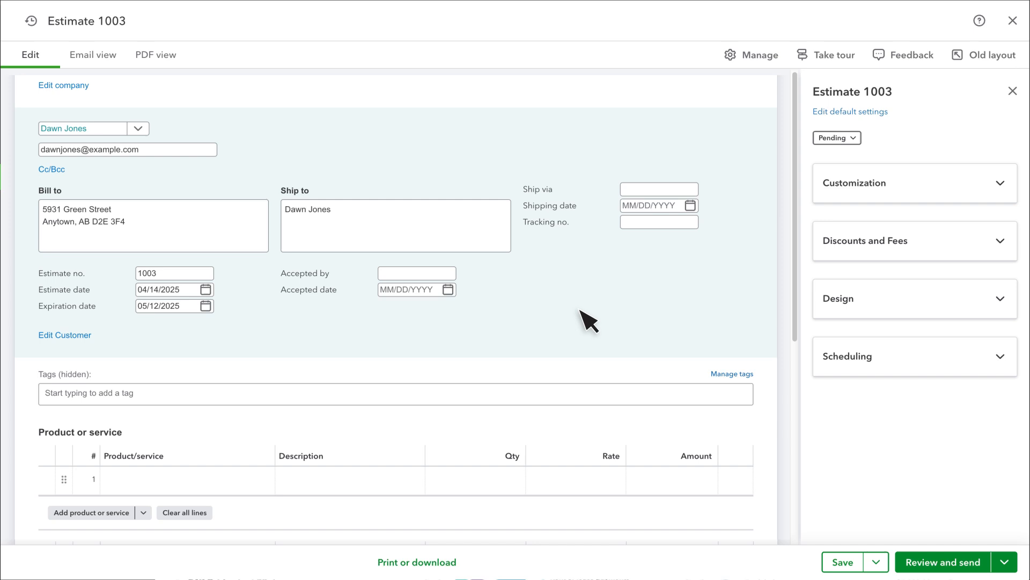
Add Cake, quantity 1 at $250, as the first estimate line.
left_click(181, 223)
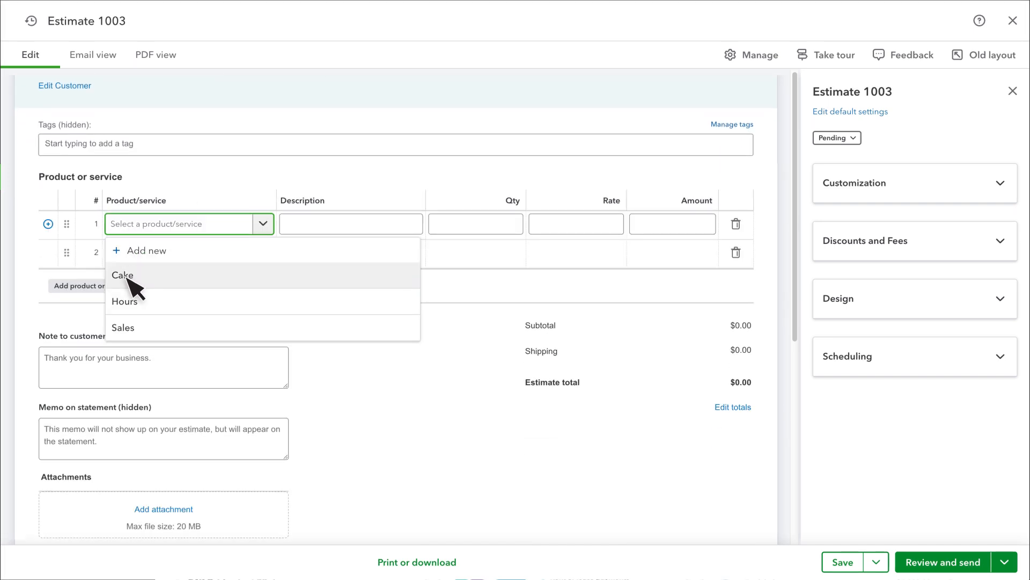
mouse_move(125, 263)
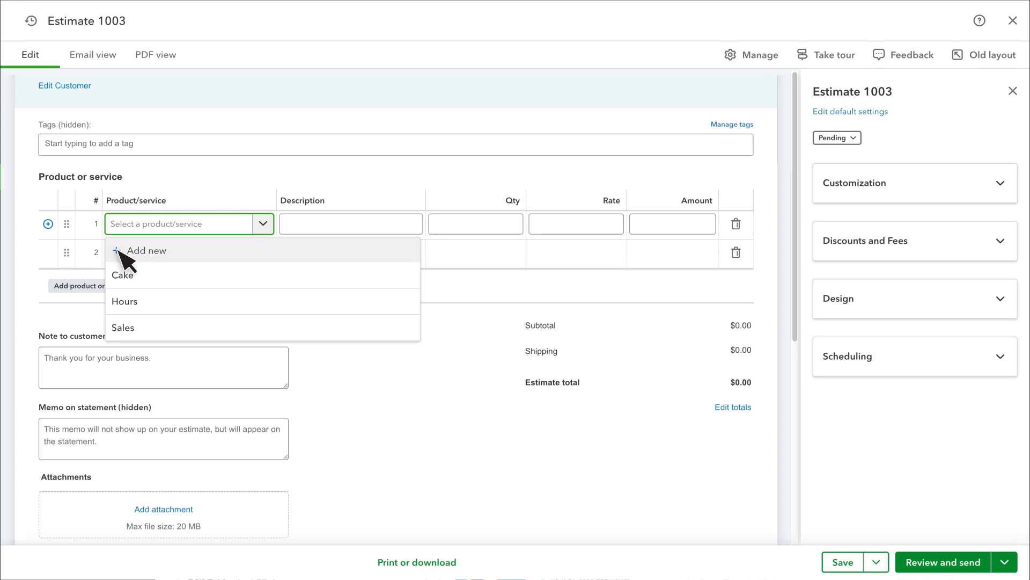
mouse_move(125, 276)
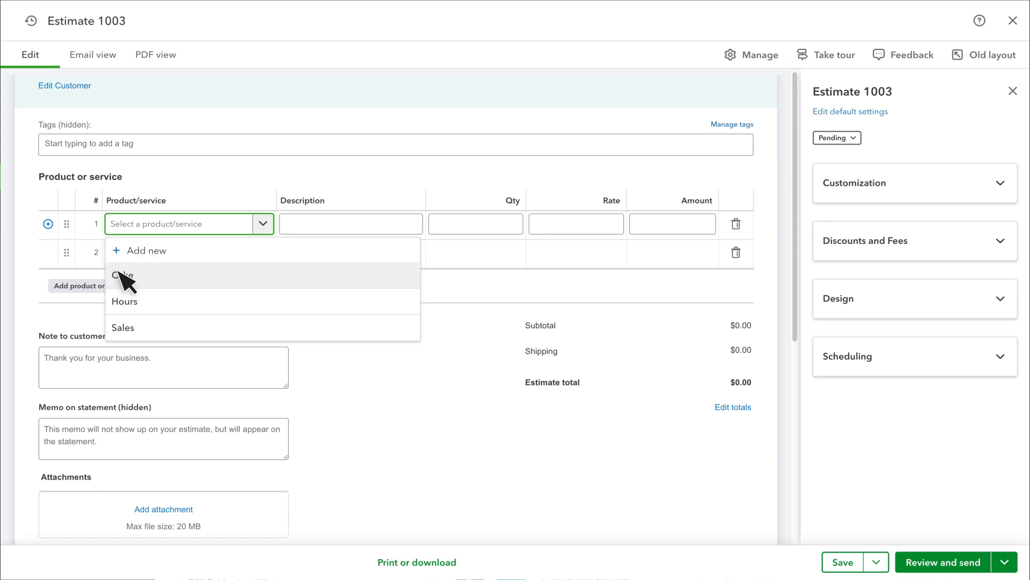
left_click(124, 275)
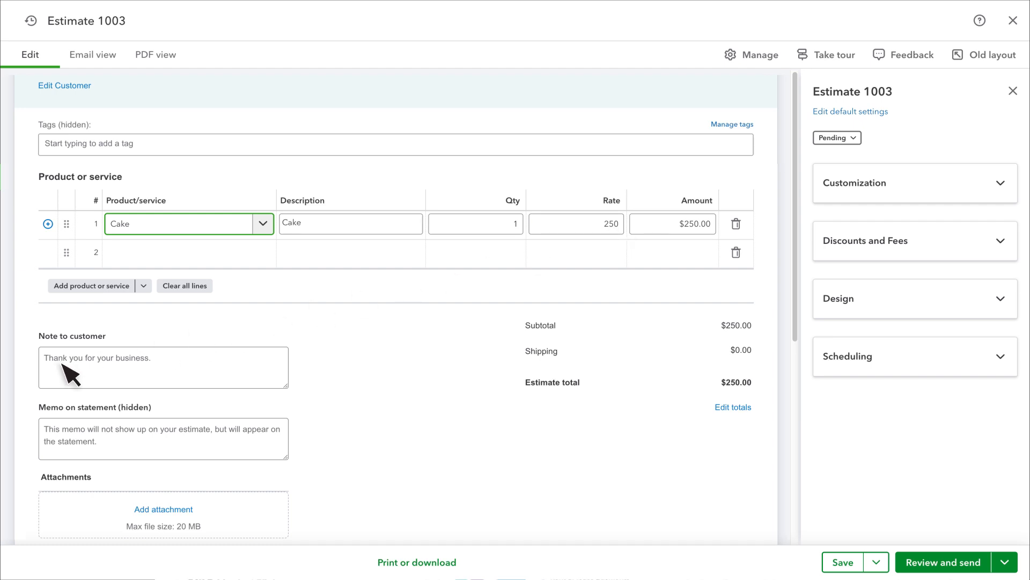
mouse_move(69, 493)
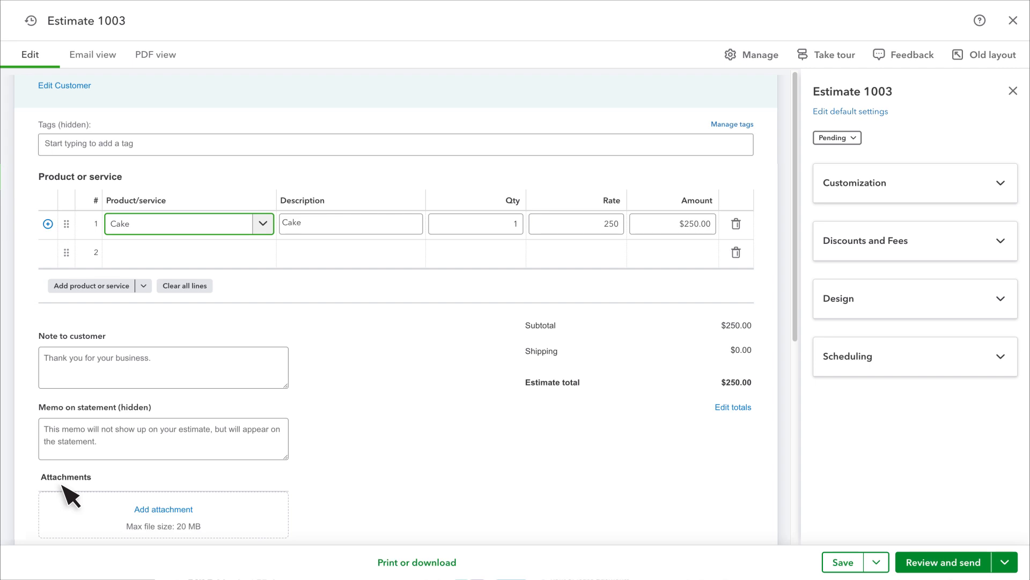
mouse_move(1012, 567)
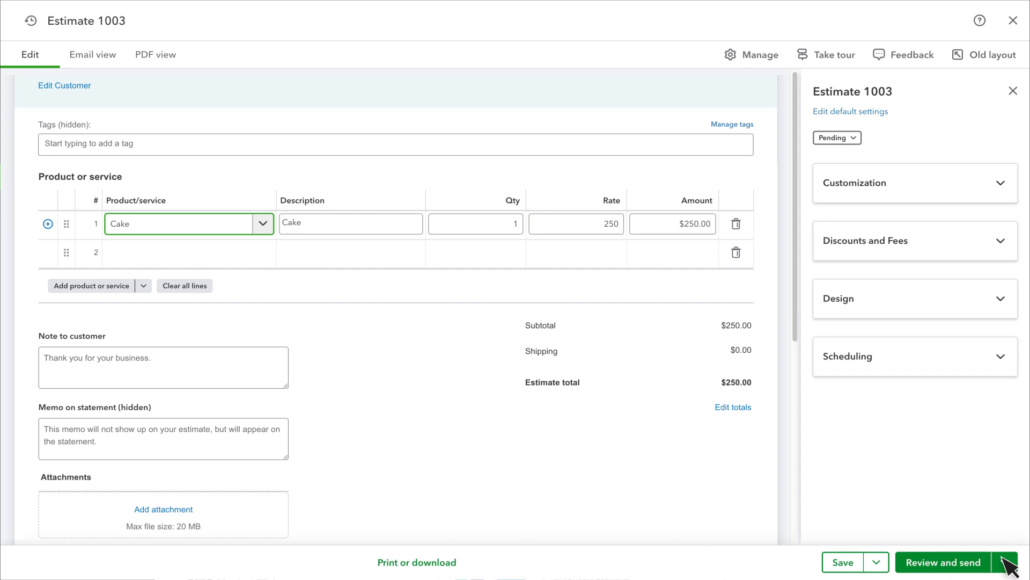
mouse_move(1013, 562)
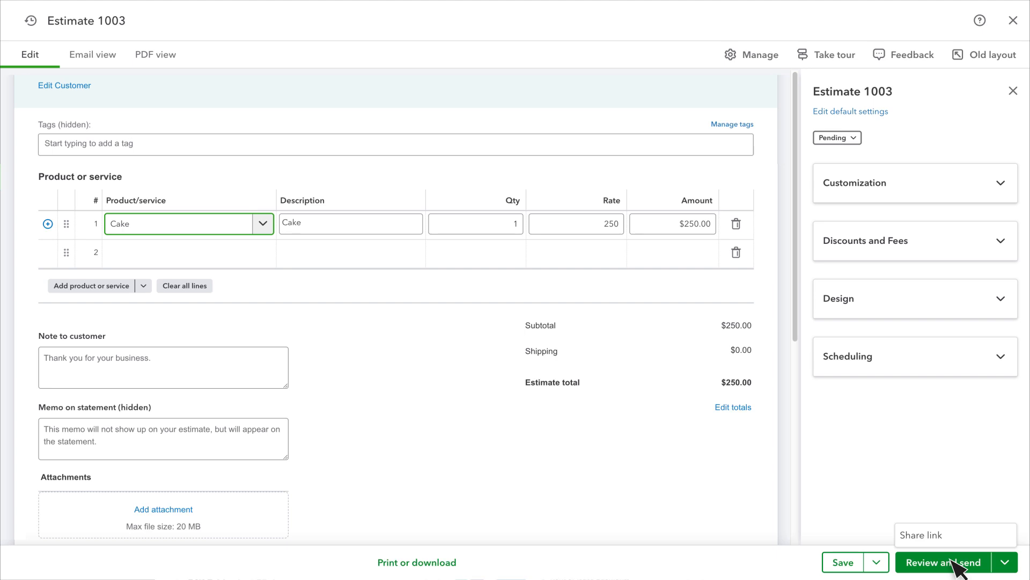
left_click(947, 562)
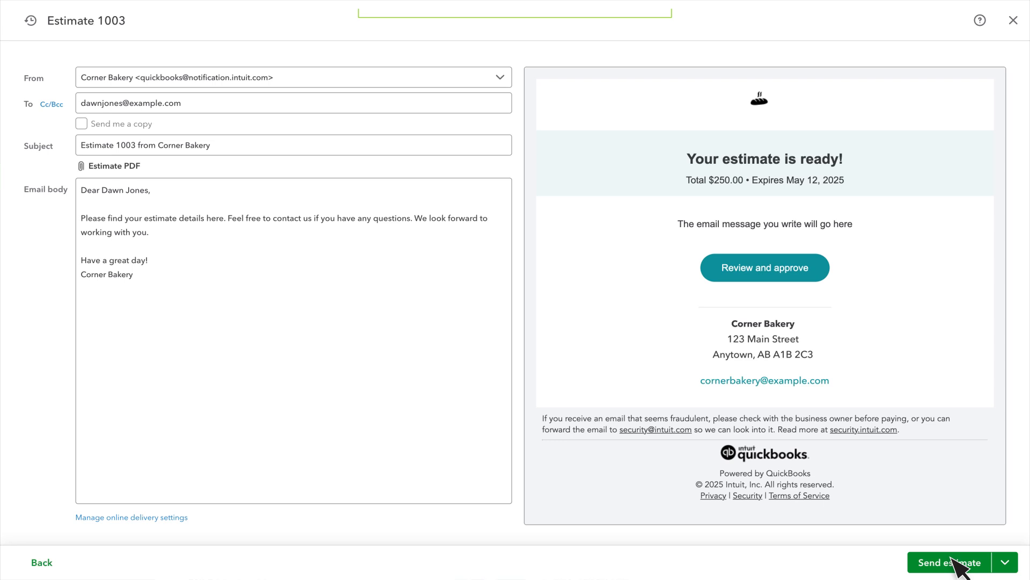
left_click(949, 562)
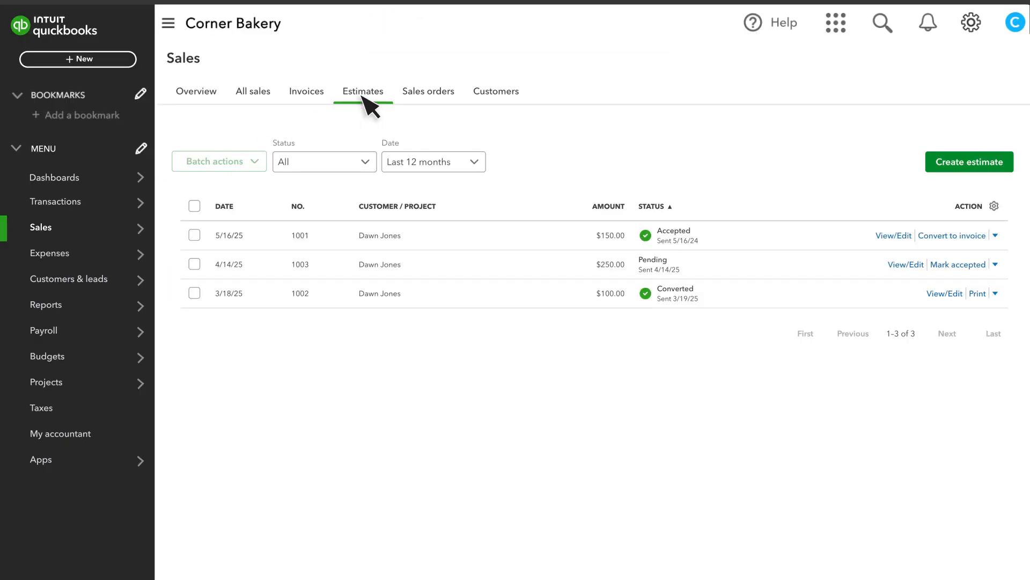
mouse_move(675, 248)
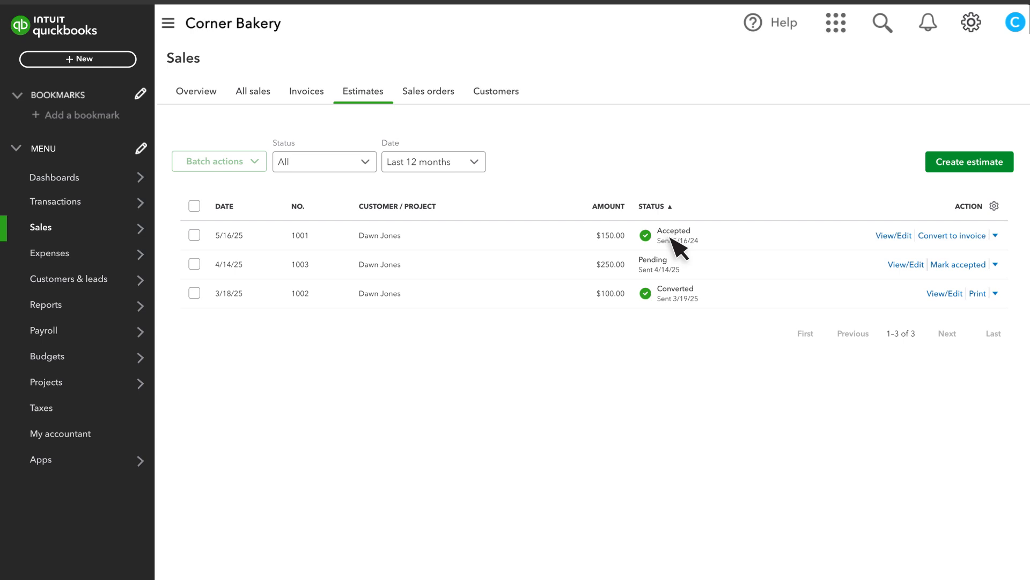
Review the estimates list: 1003 pending, 1001 accepted, 1002 converted.
left_click(958, 264)
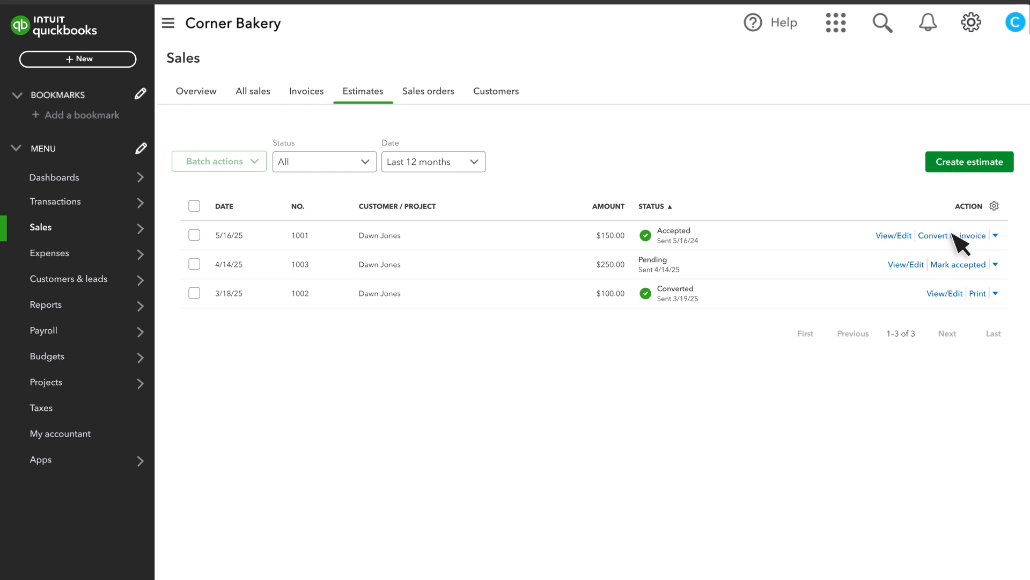
Convert accepted Estimate 1001 into Invoice 1025 using the remaining total of all lines.
left_click(952, 235)
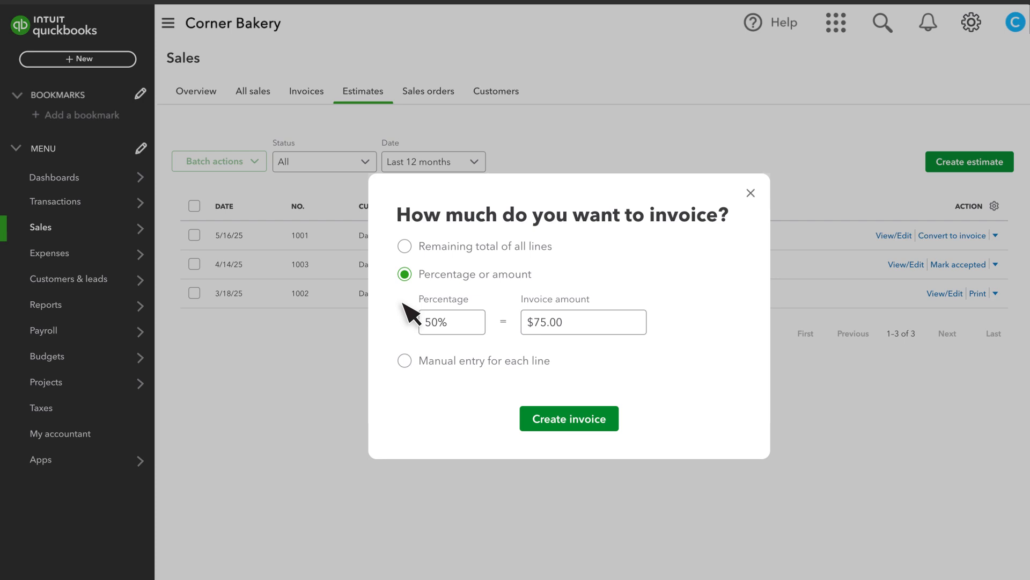
left_click(404, 275)
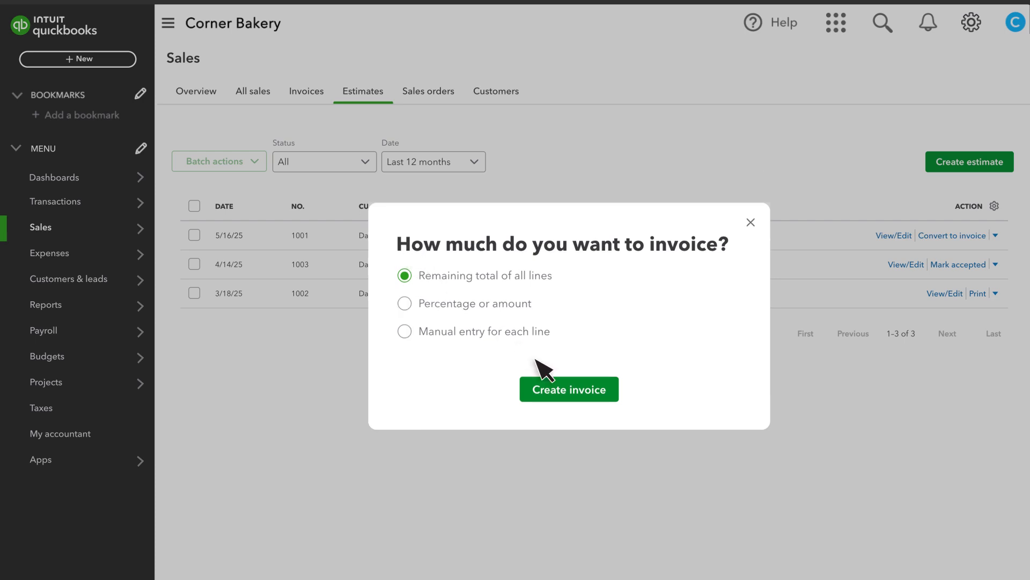
left_click(568, 389)
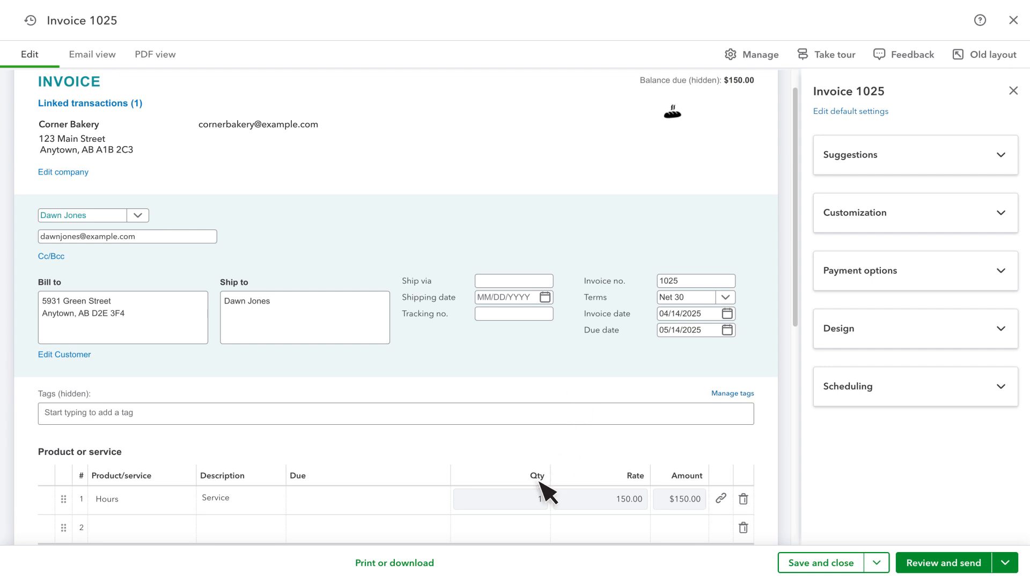
mouse_move(320, 519)
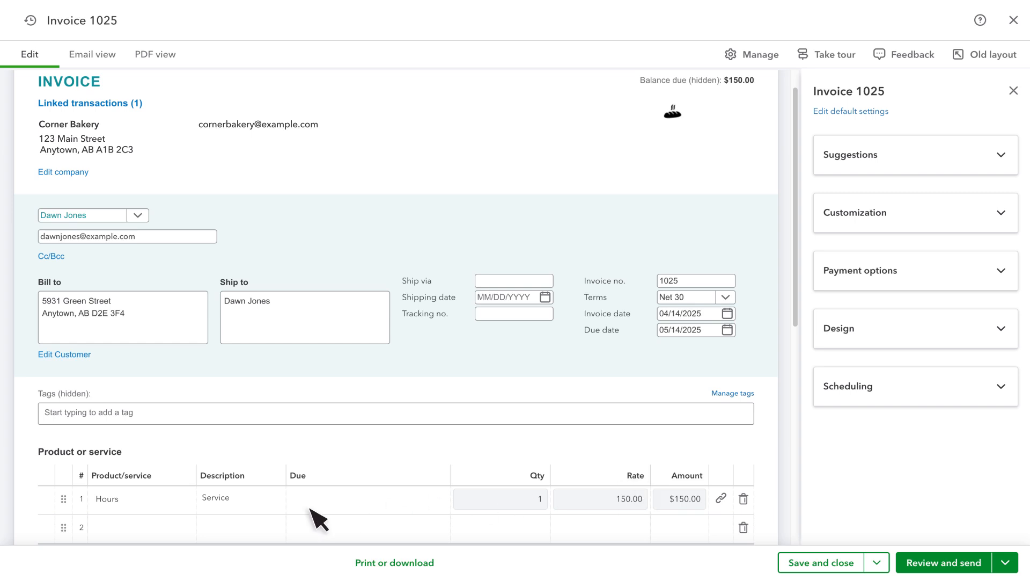